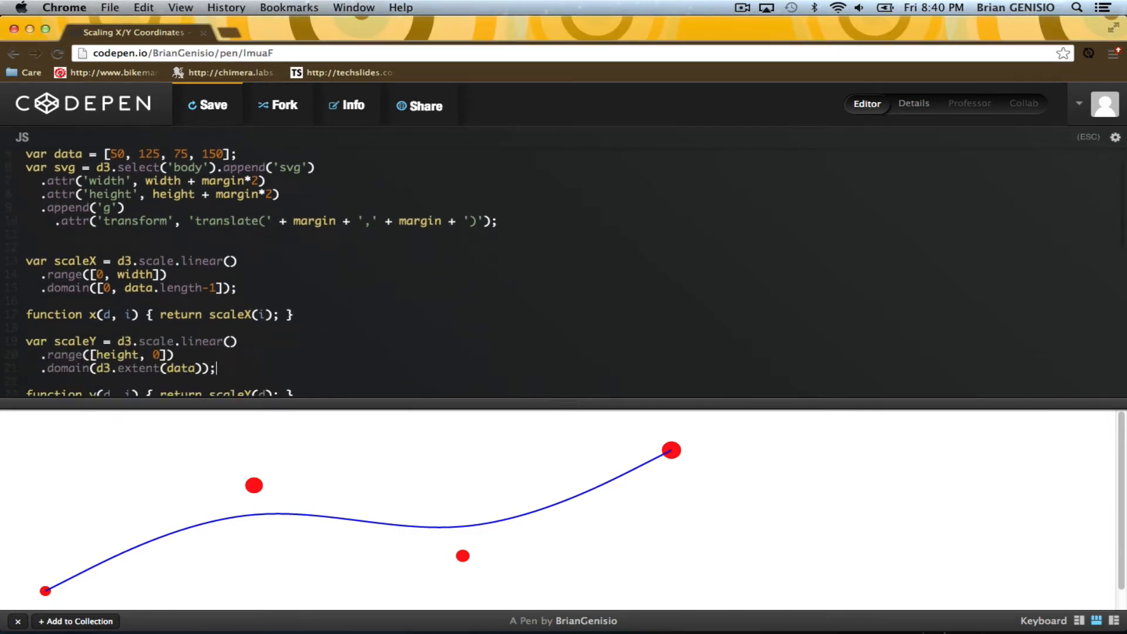
pyautogui.scroll(-3)
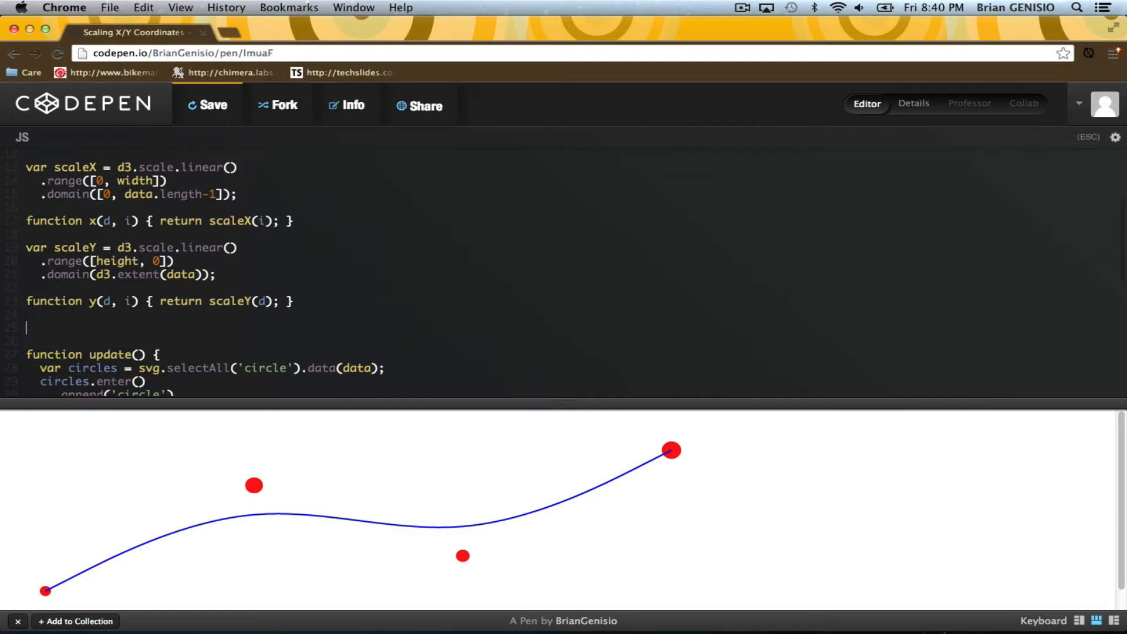
pyautogui.write('var x')
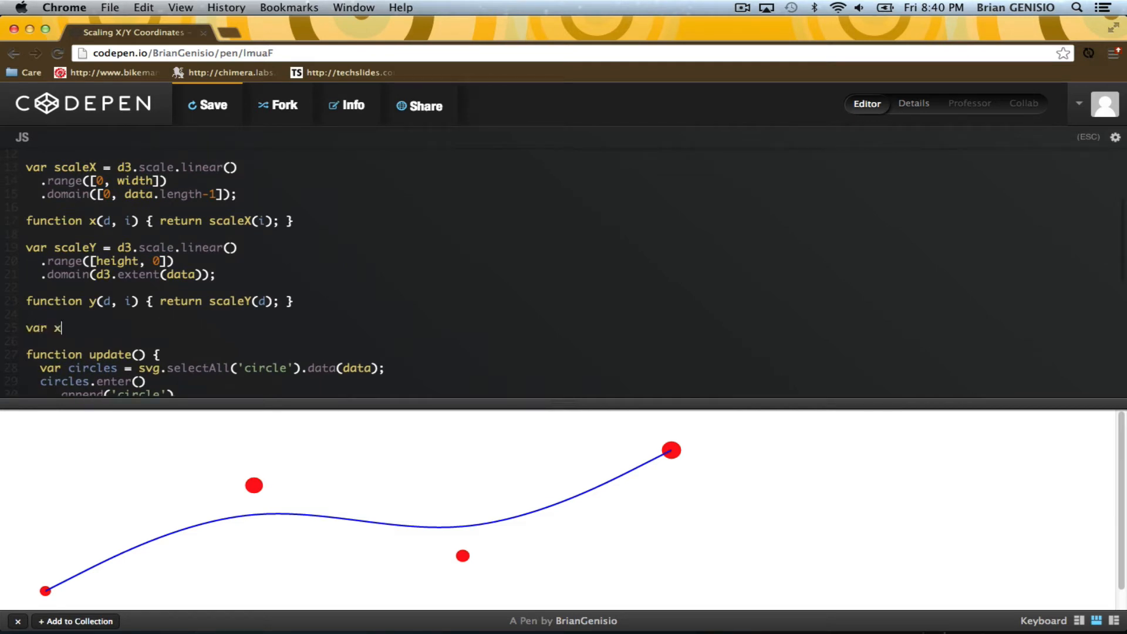
pyautogui.write('Axis = s')
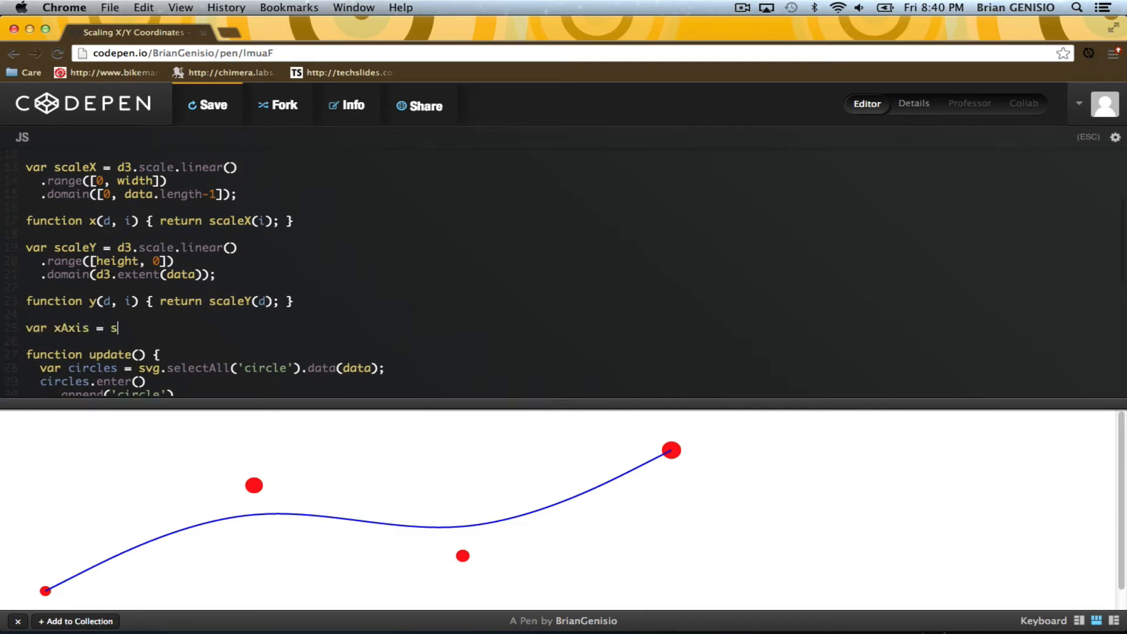
pyautogui.write('d3.svg.ax')
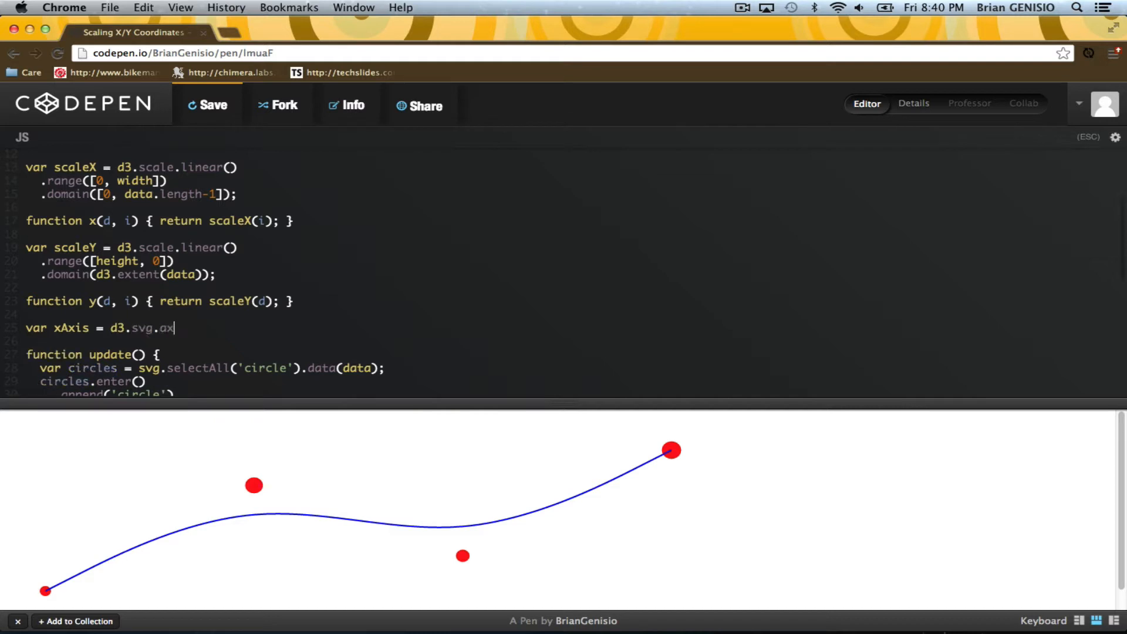
pyautogui.write('is()')
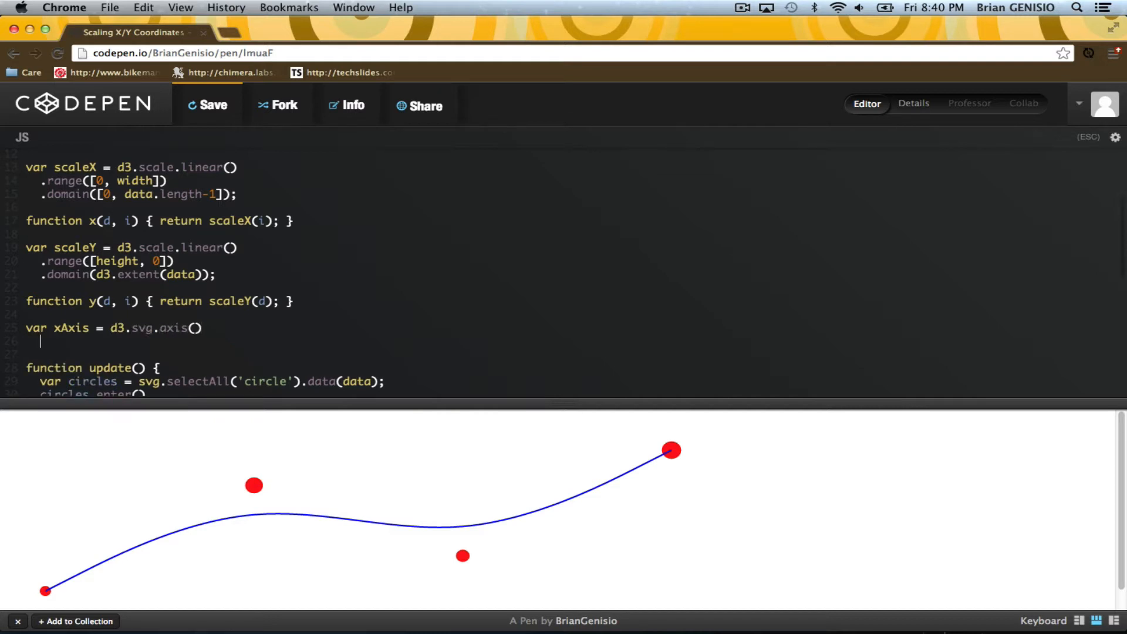
pyautogui.write('.scale(s')
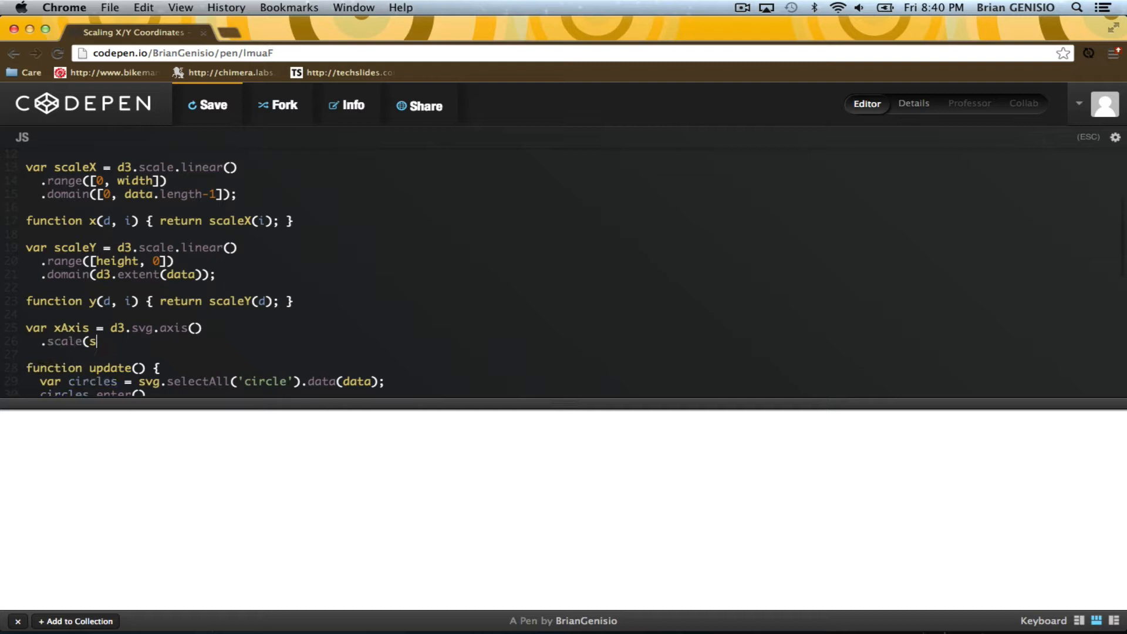
pyautogui.write('caleX)')
pyautogui.write('.orient')
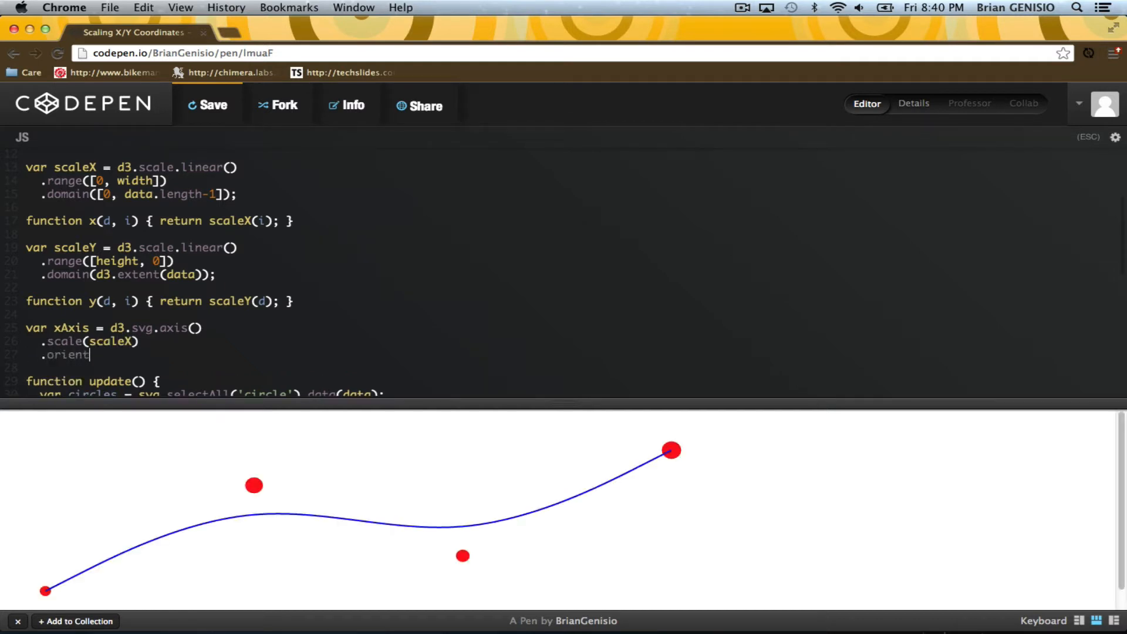
pyautogui.write("'bottom');")
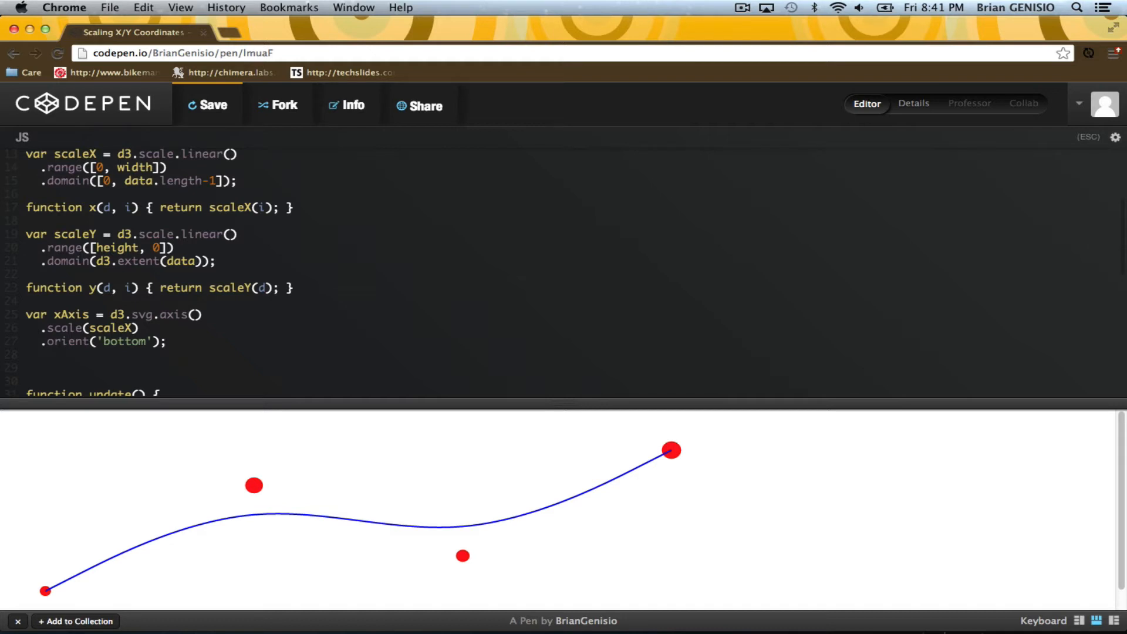
pyautogui.write('sv')
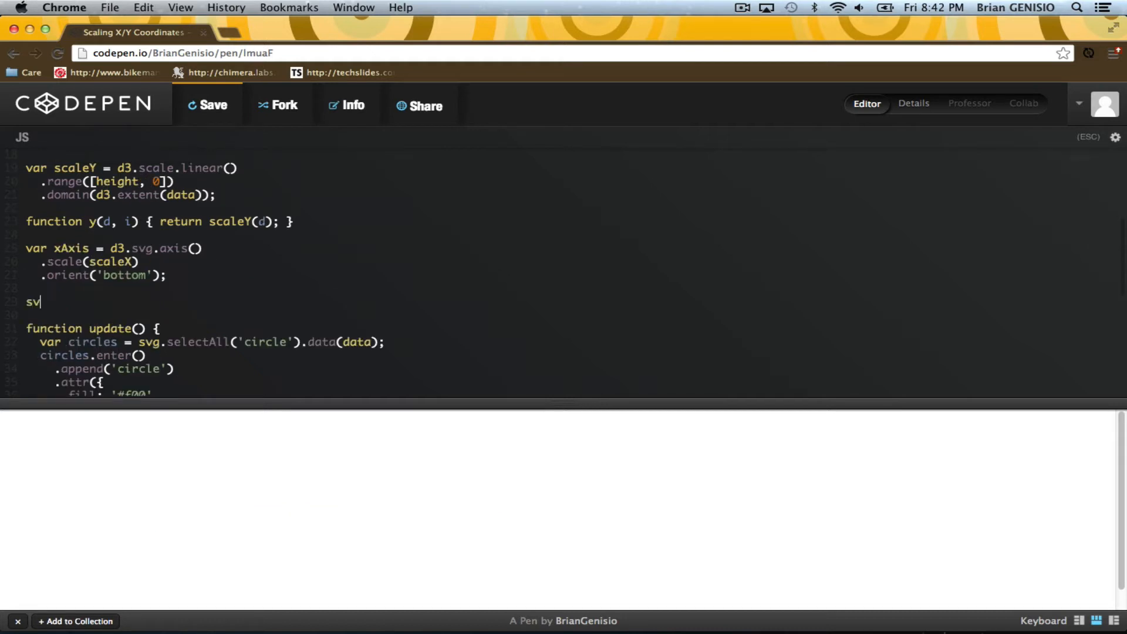
pyautogui.write("g.append('g'")
pyautogui.write('.c')
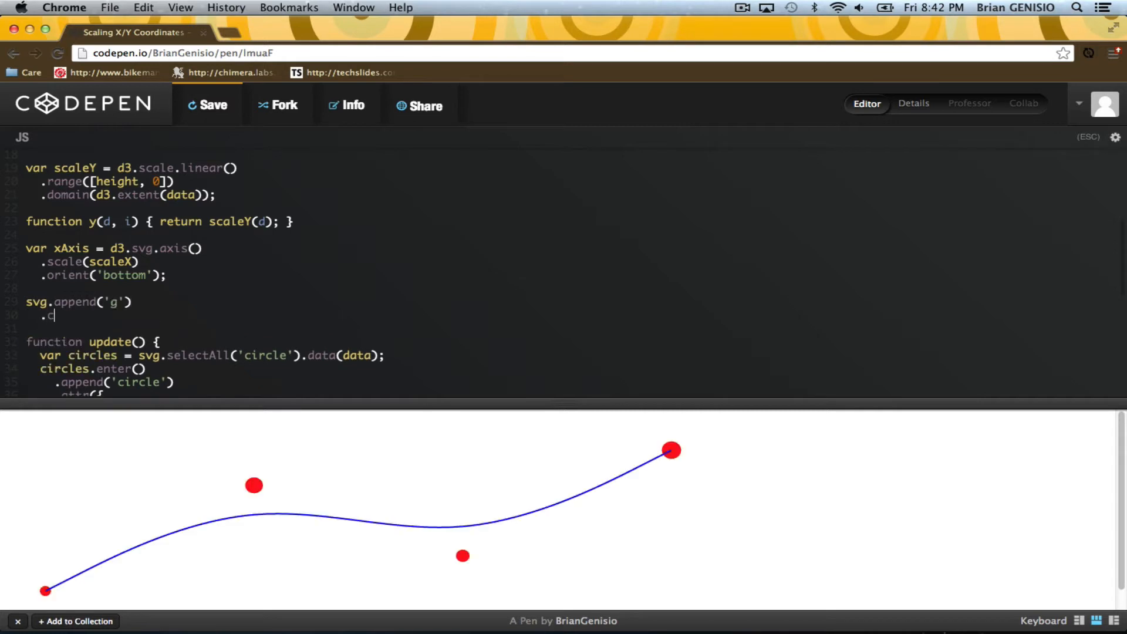
pyautogui.write('all(xAxis);')
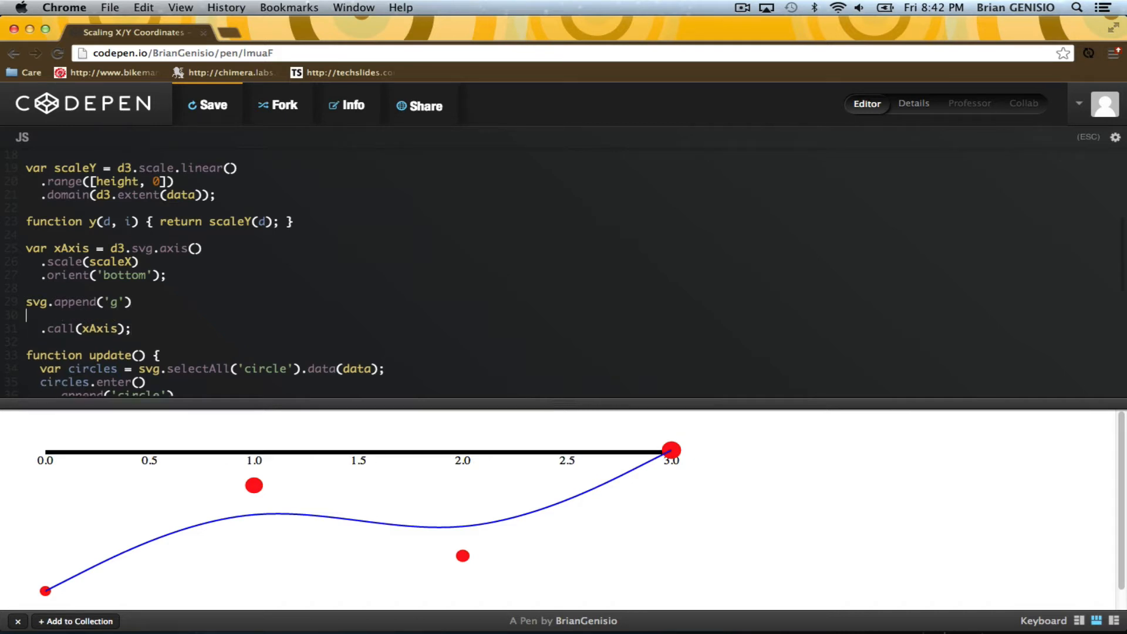
pyautogui.write(".attr('transform',")
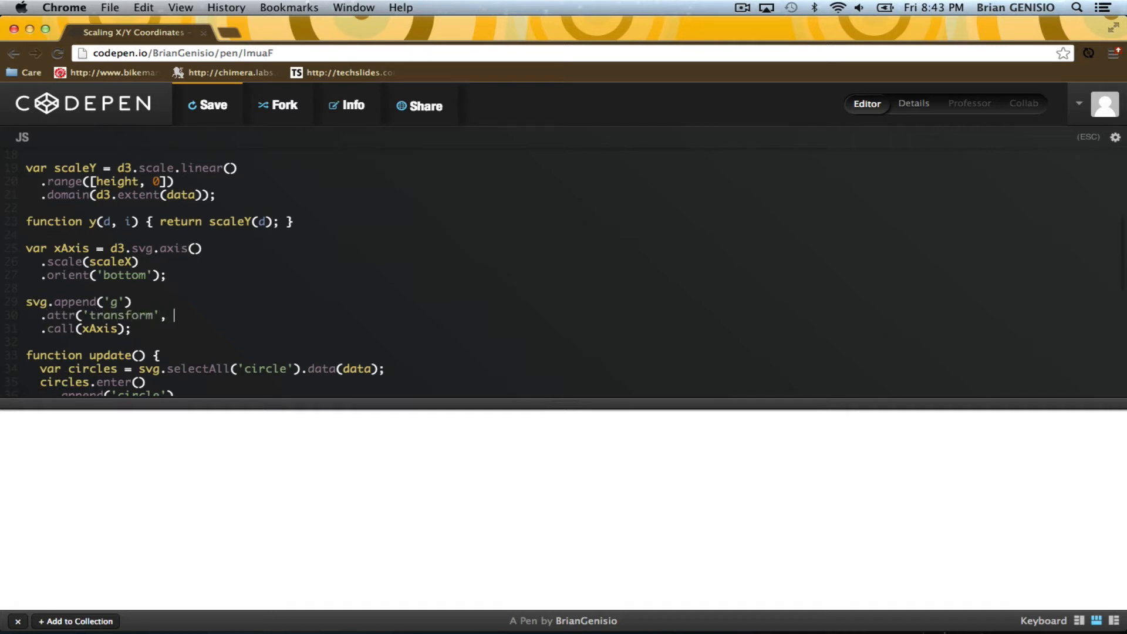
pyautogui.write("'translage")
pyautogui.write('.')
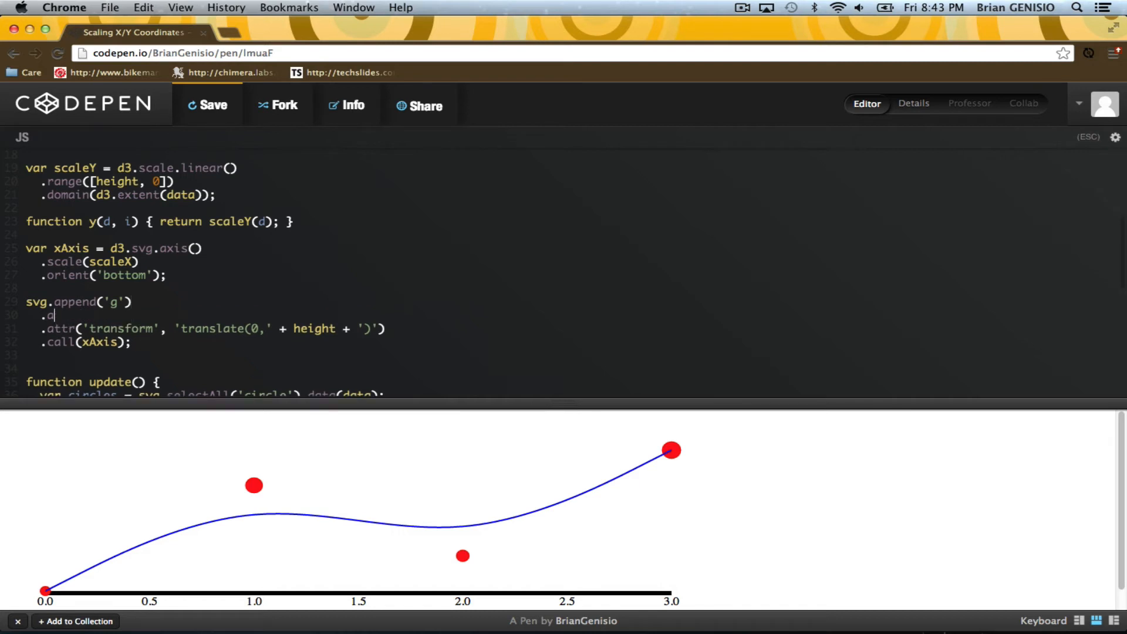
pyautogui.write("attr('class'")
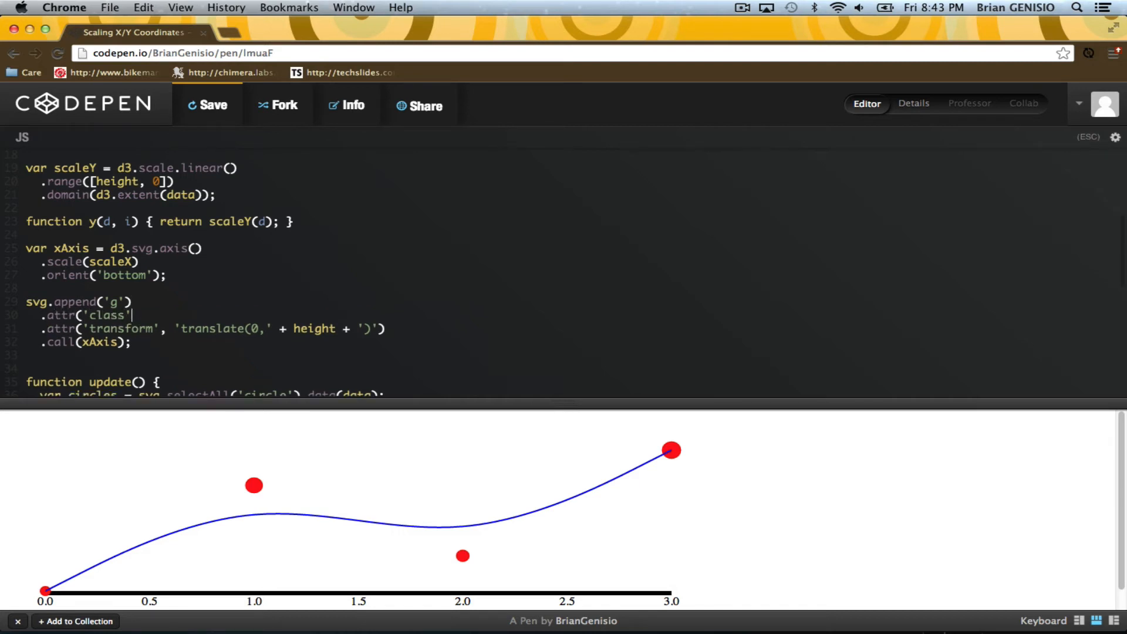
pyautogui.write(", 'axis')")
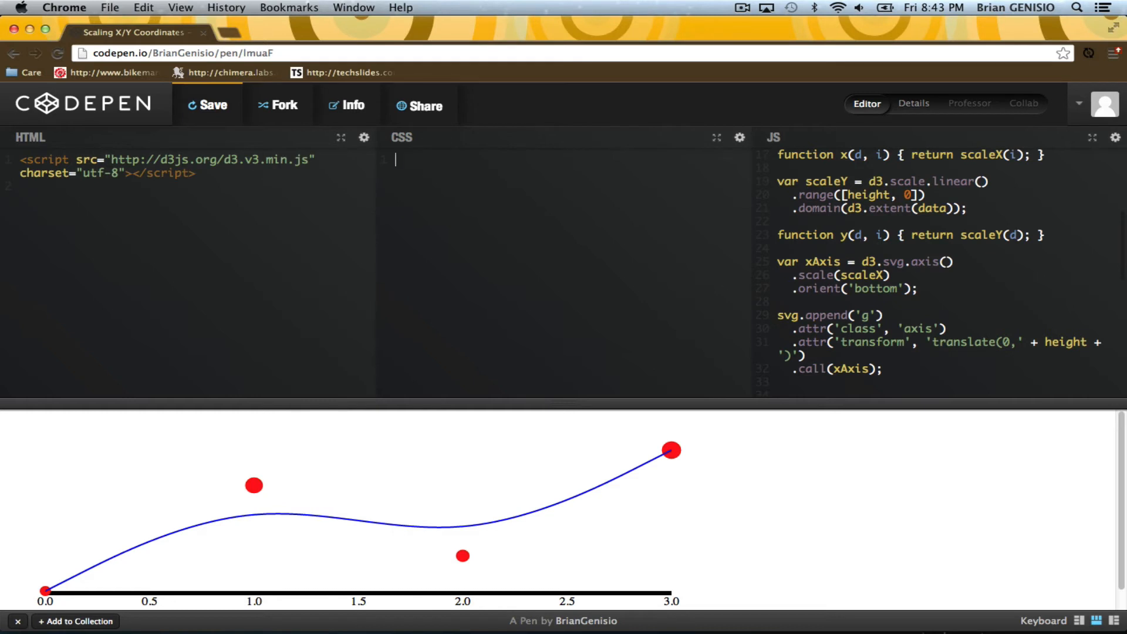
pyautogui.write('.axis pa')
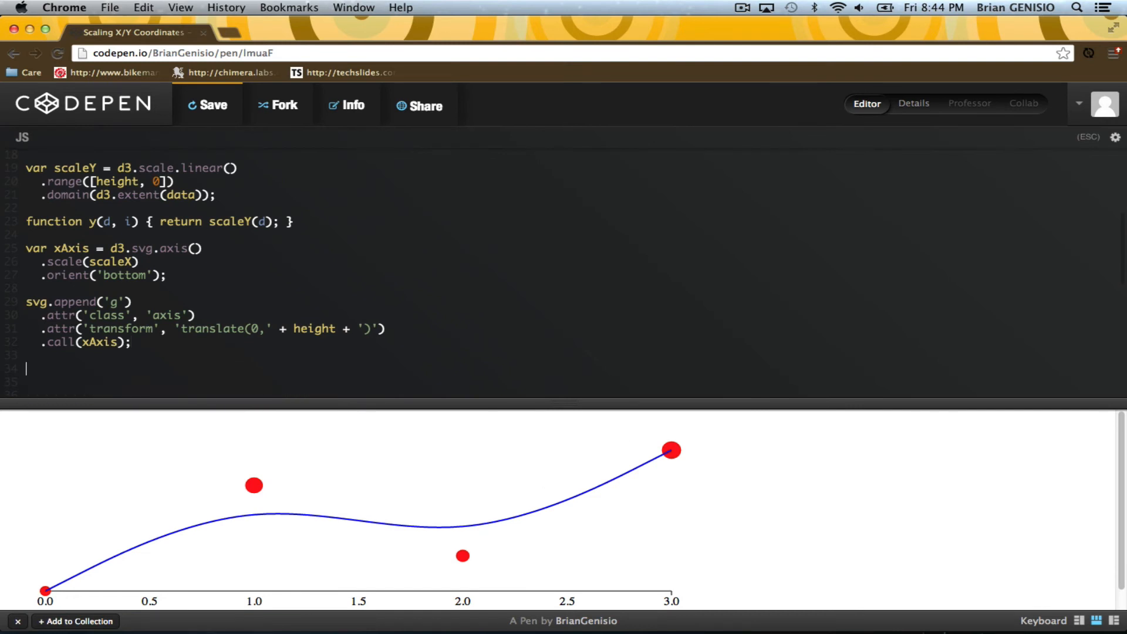
pyautogui.write('var yAxis =')
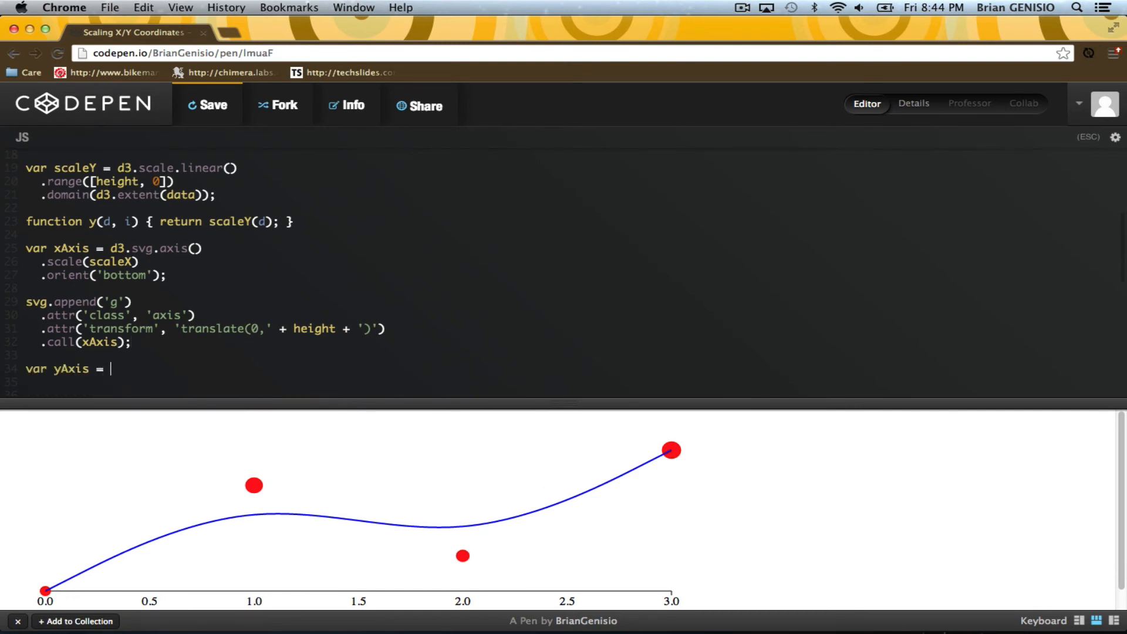
pyautogui.write('d3.svg.axis()')
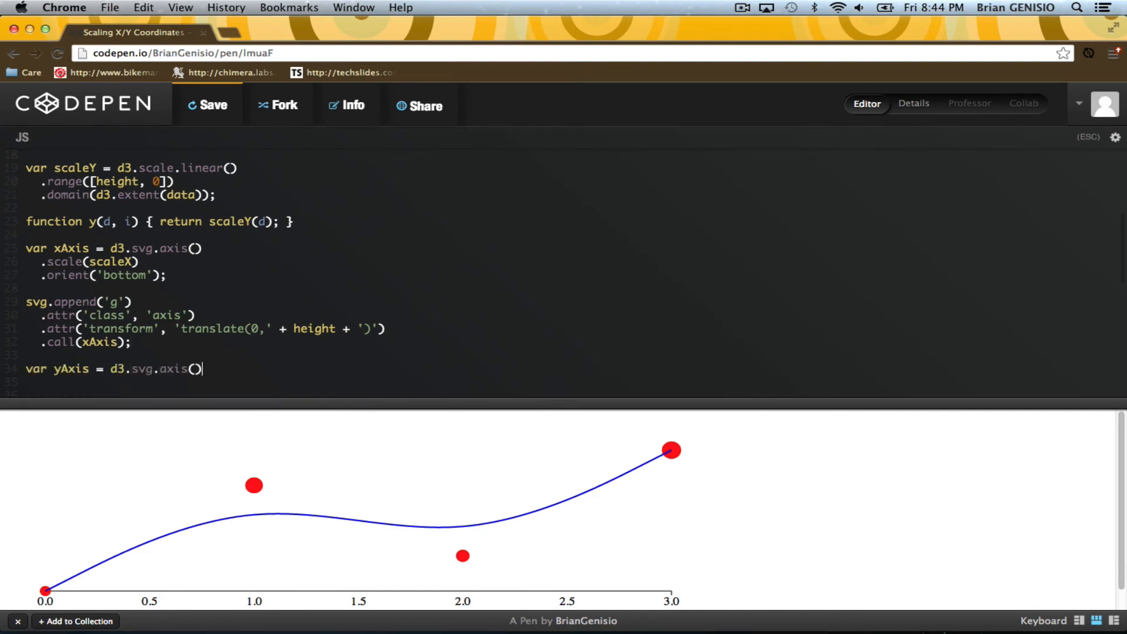
pyautogui.write('.scale(')
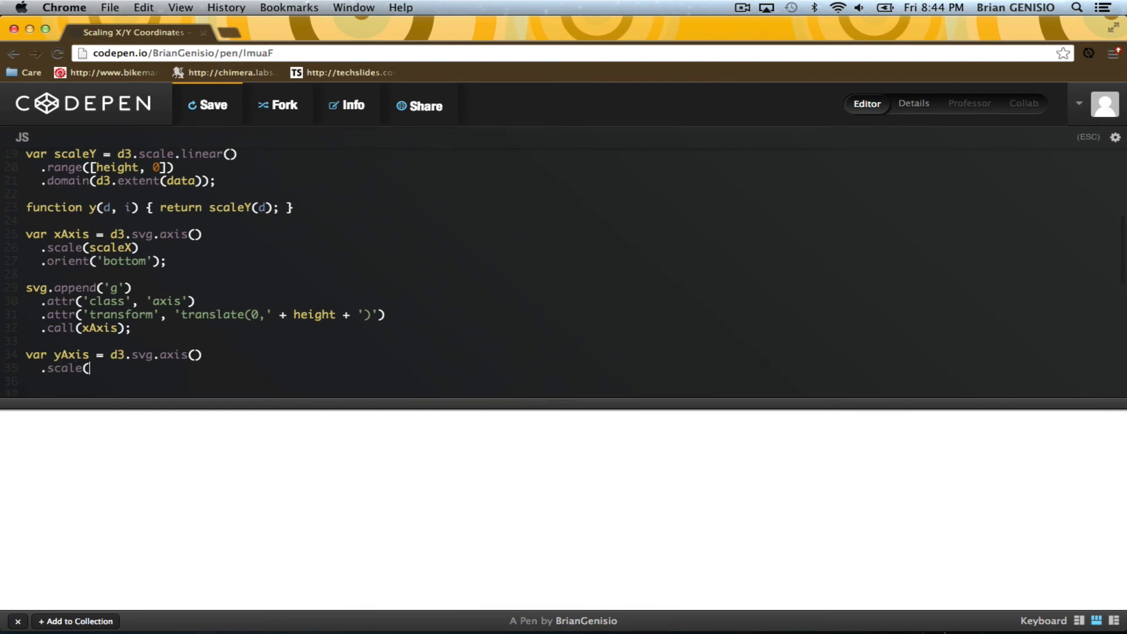
pyautogui.write('scaleY)')
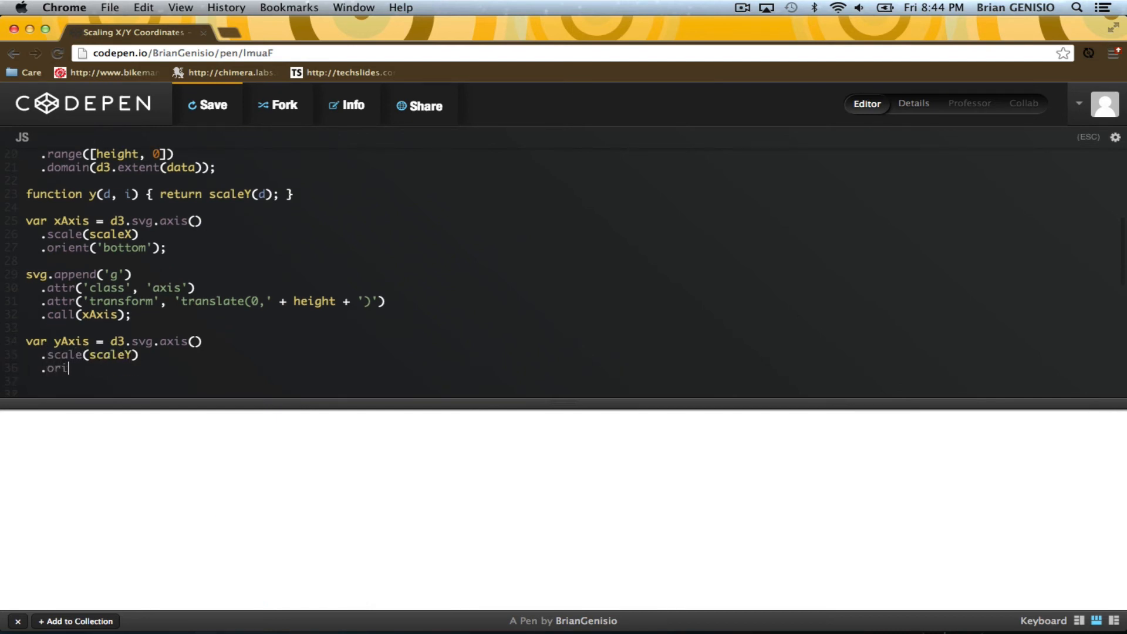
pyautogui.write("ent('left');")
pyautogui.write('svg.')
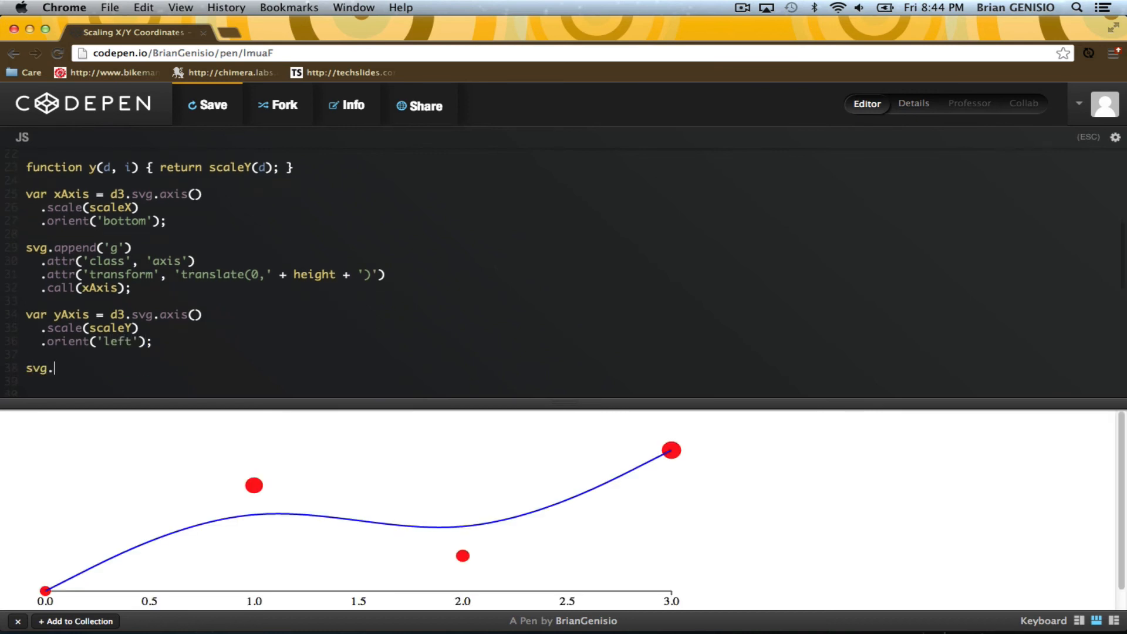
pyautogui.write("append('g')")
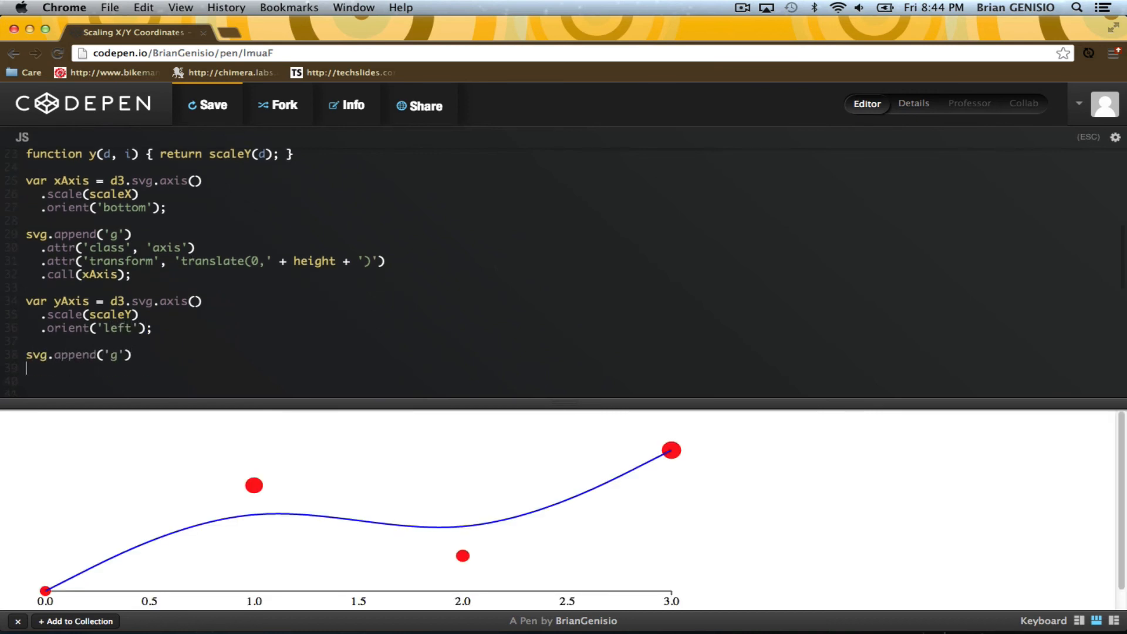
pyautogui.write('.call(yAxi')
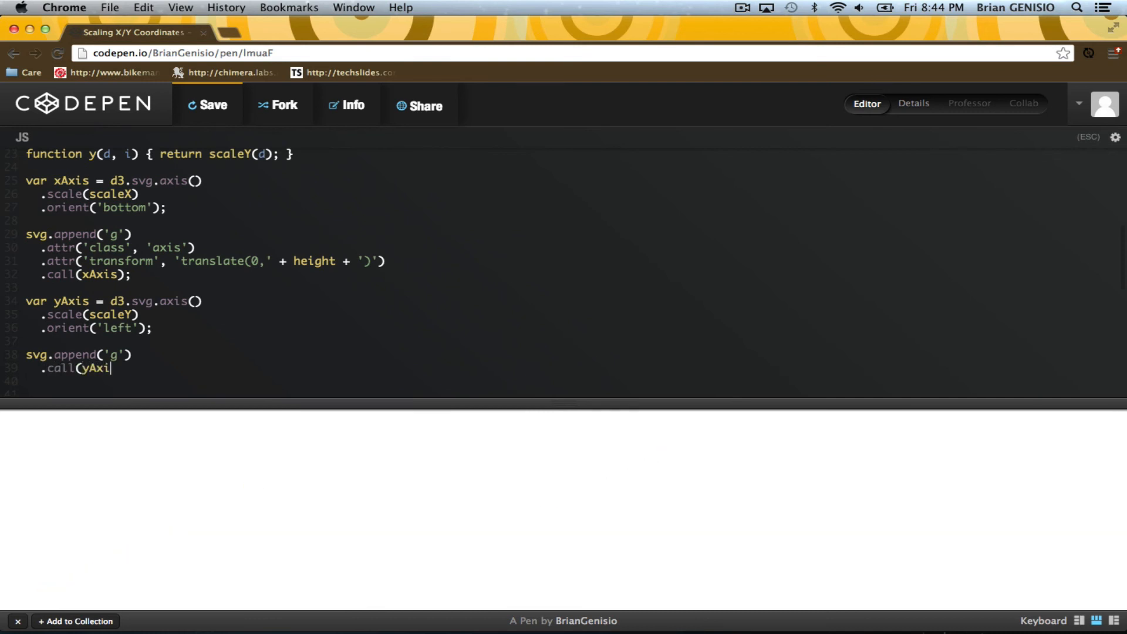
pyautogui.write('s);')
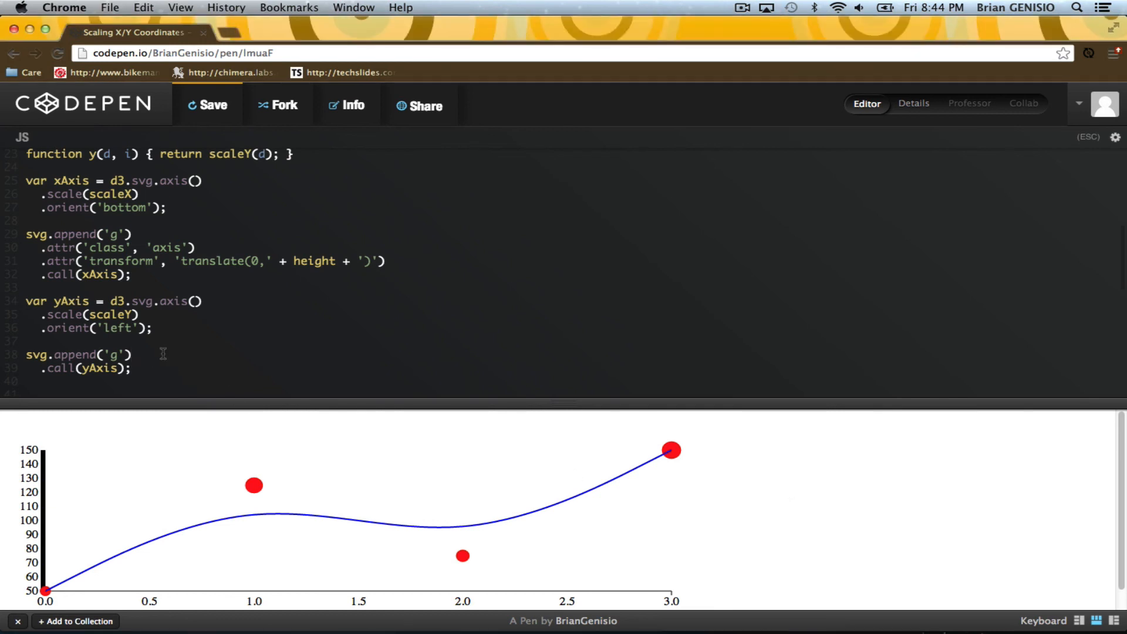
pyautogui.write('.c')
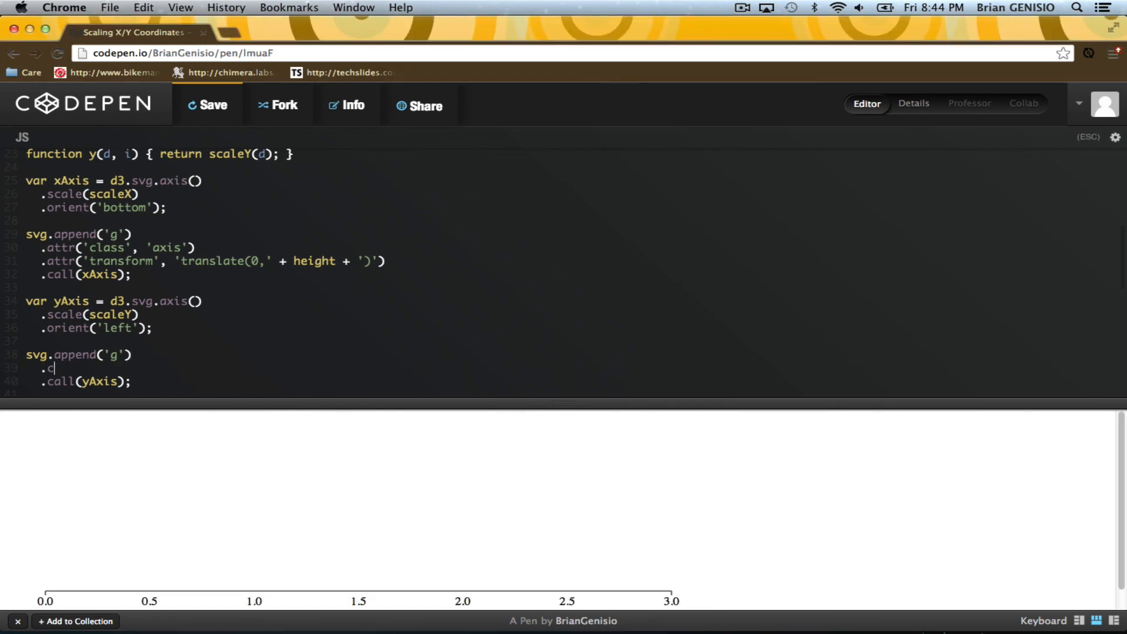
pyautogui.write("attr('clas")
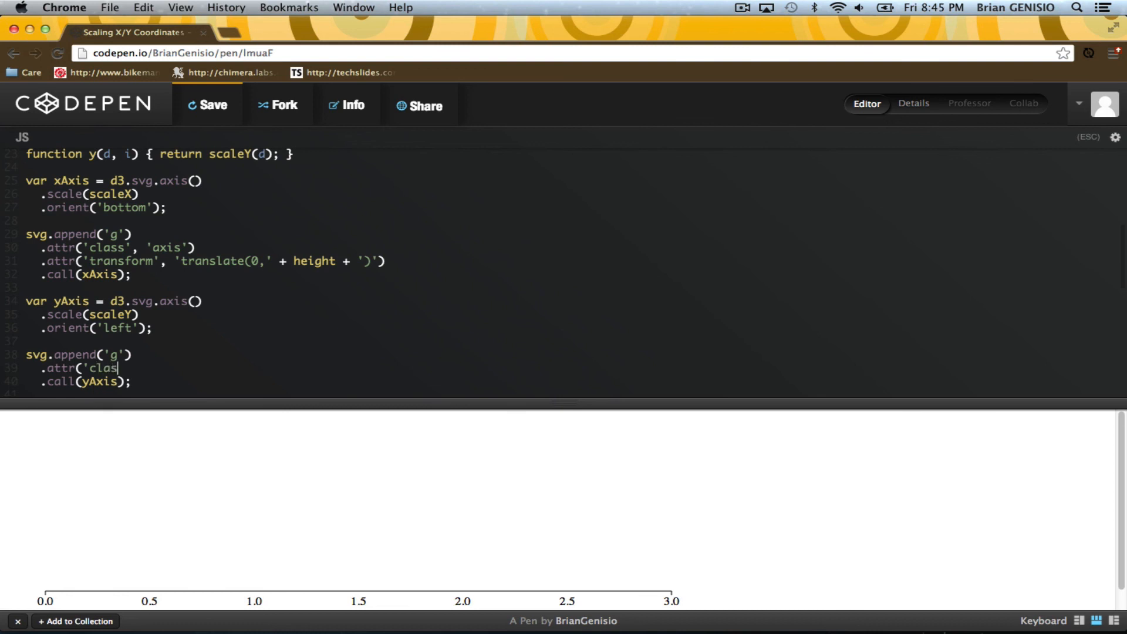
pyautogui.write("s', 'axis')")
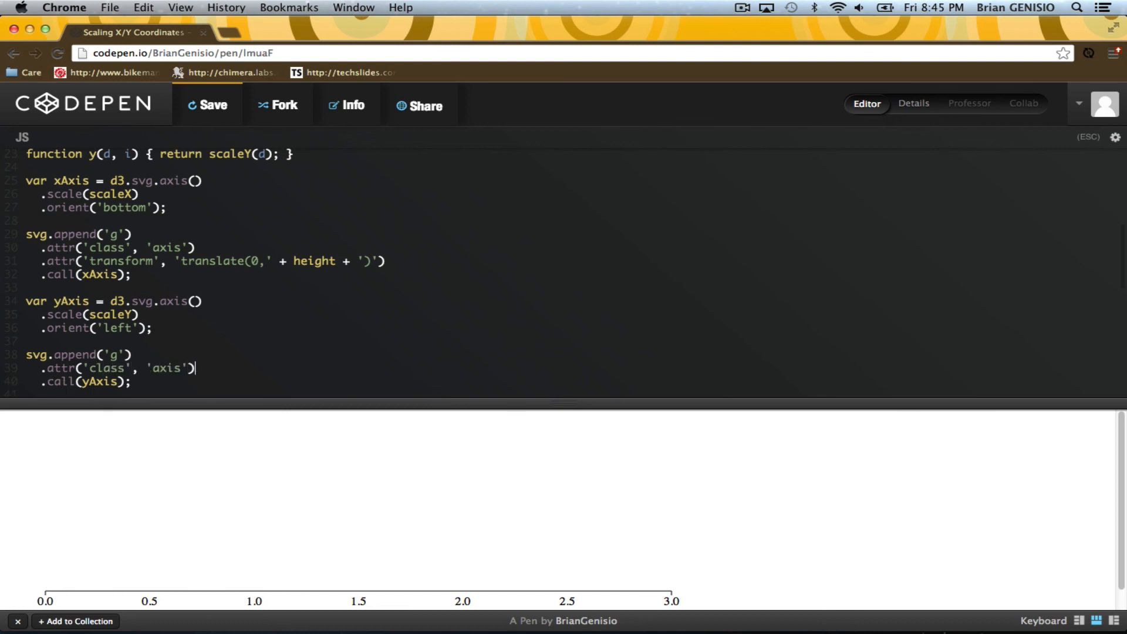